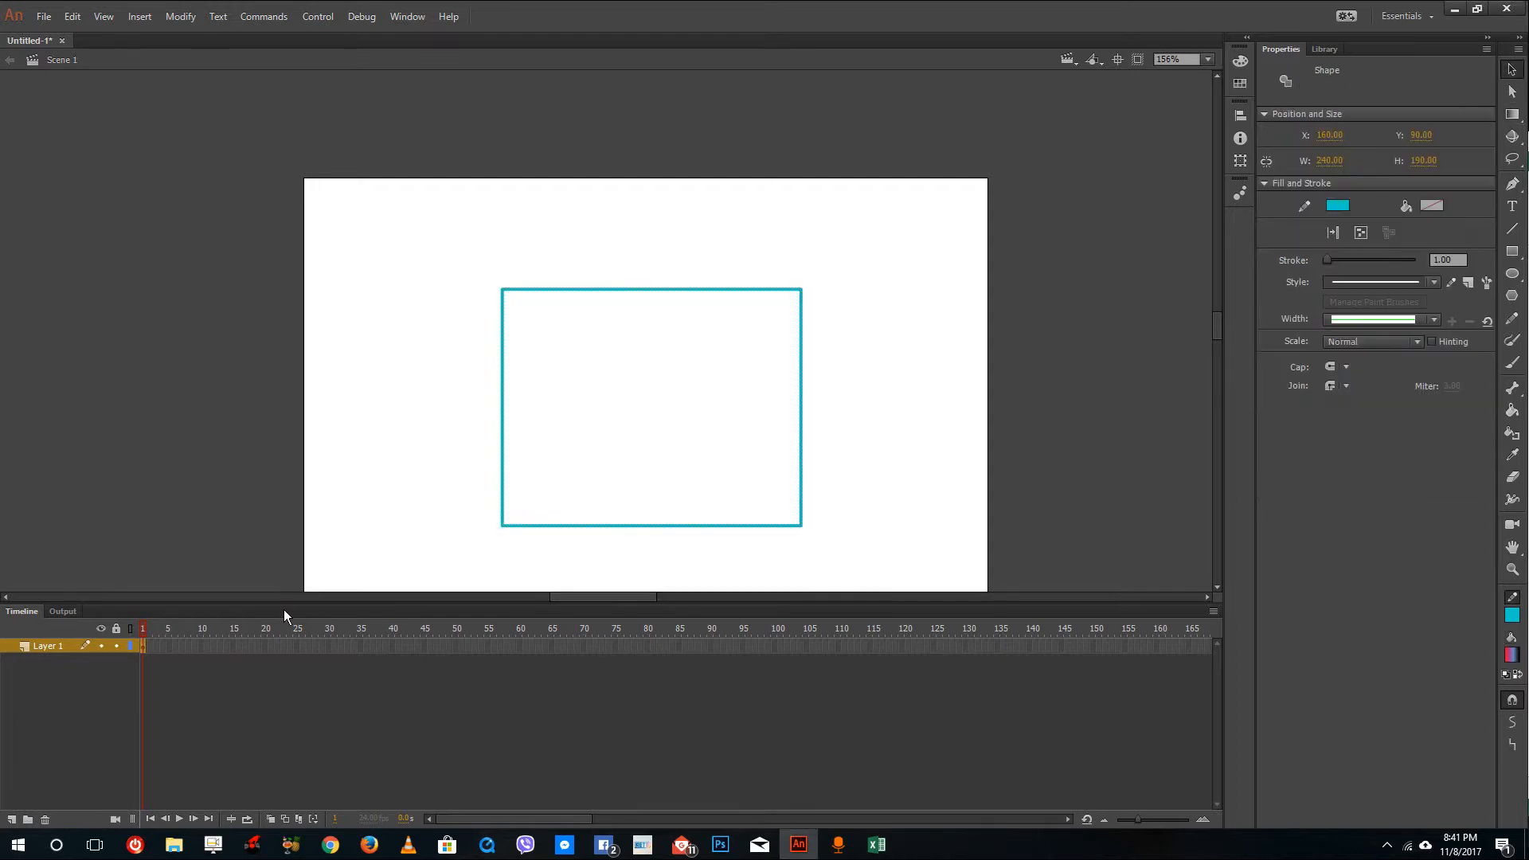
Replace the teal outline rectangle with a red-to-blue-to-black gradient-filled rectangle.
click(521, 527)
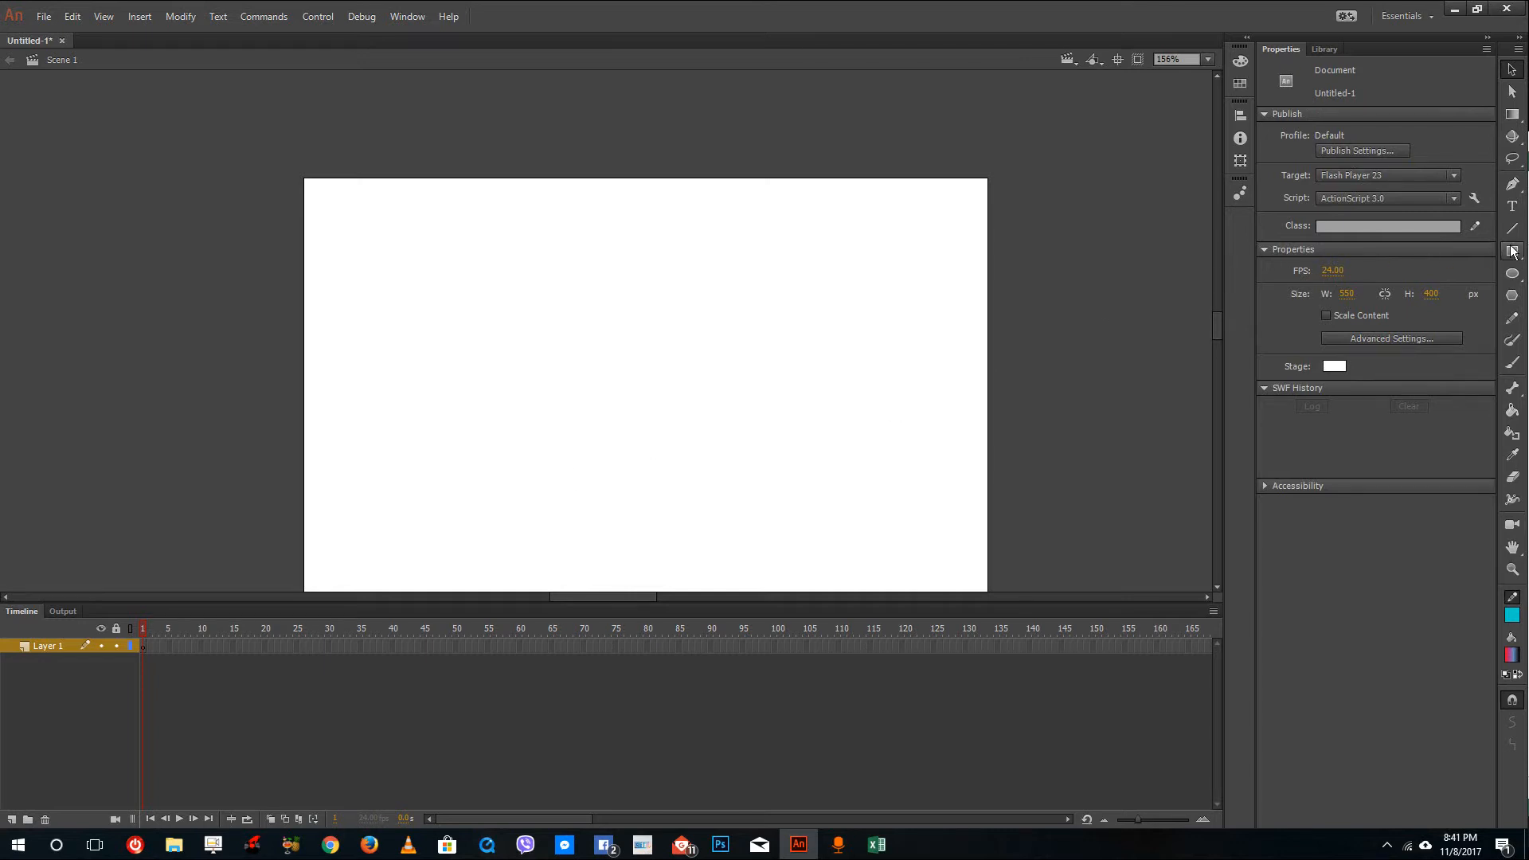
click(1511, 251)
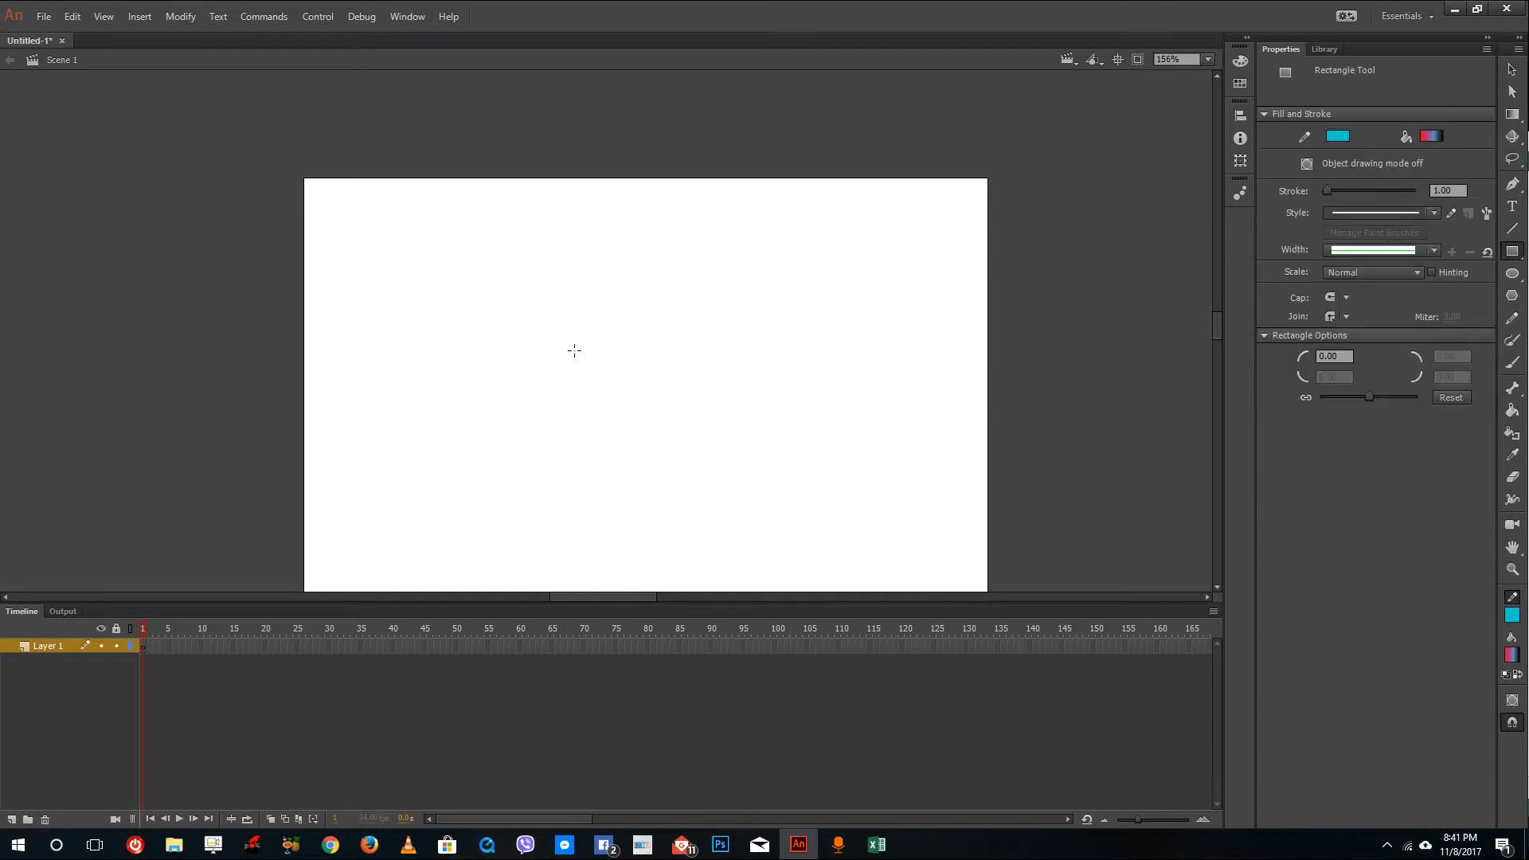
drag(515, 306, 825, 536)
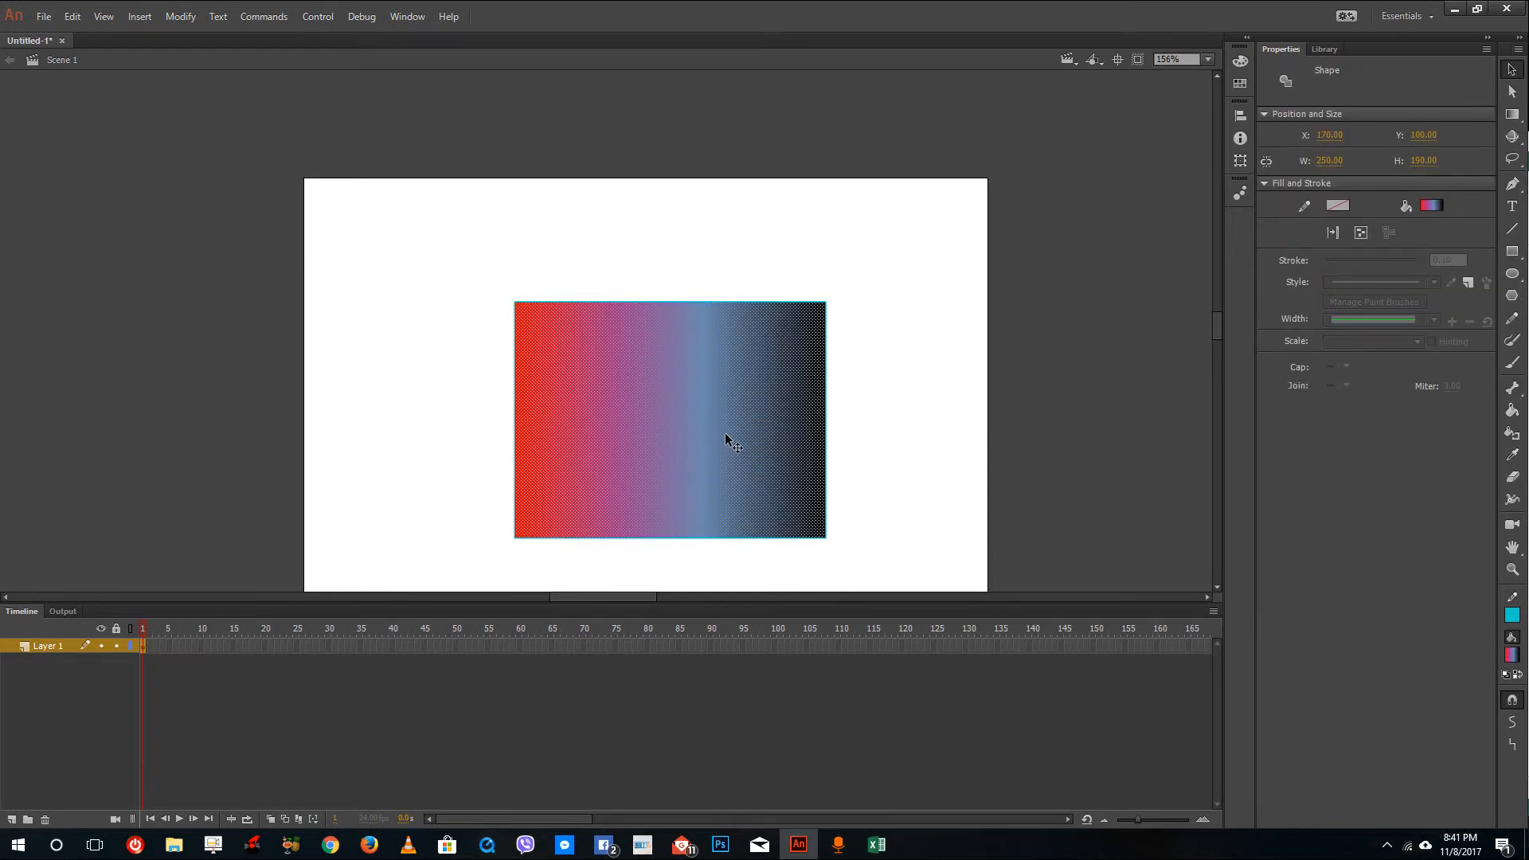
Convert the gradient rectangle into a Movie Clip symbol named Symbol 1.
right_click(727, 438)
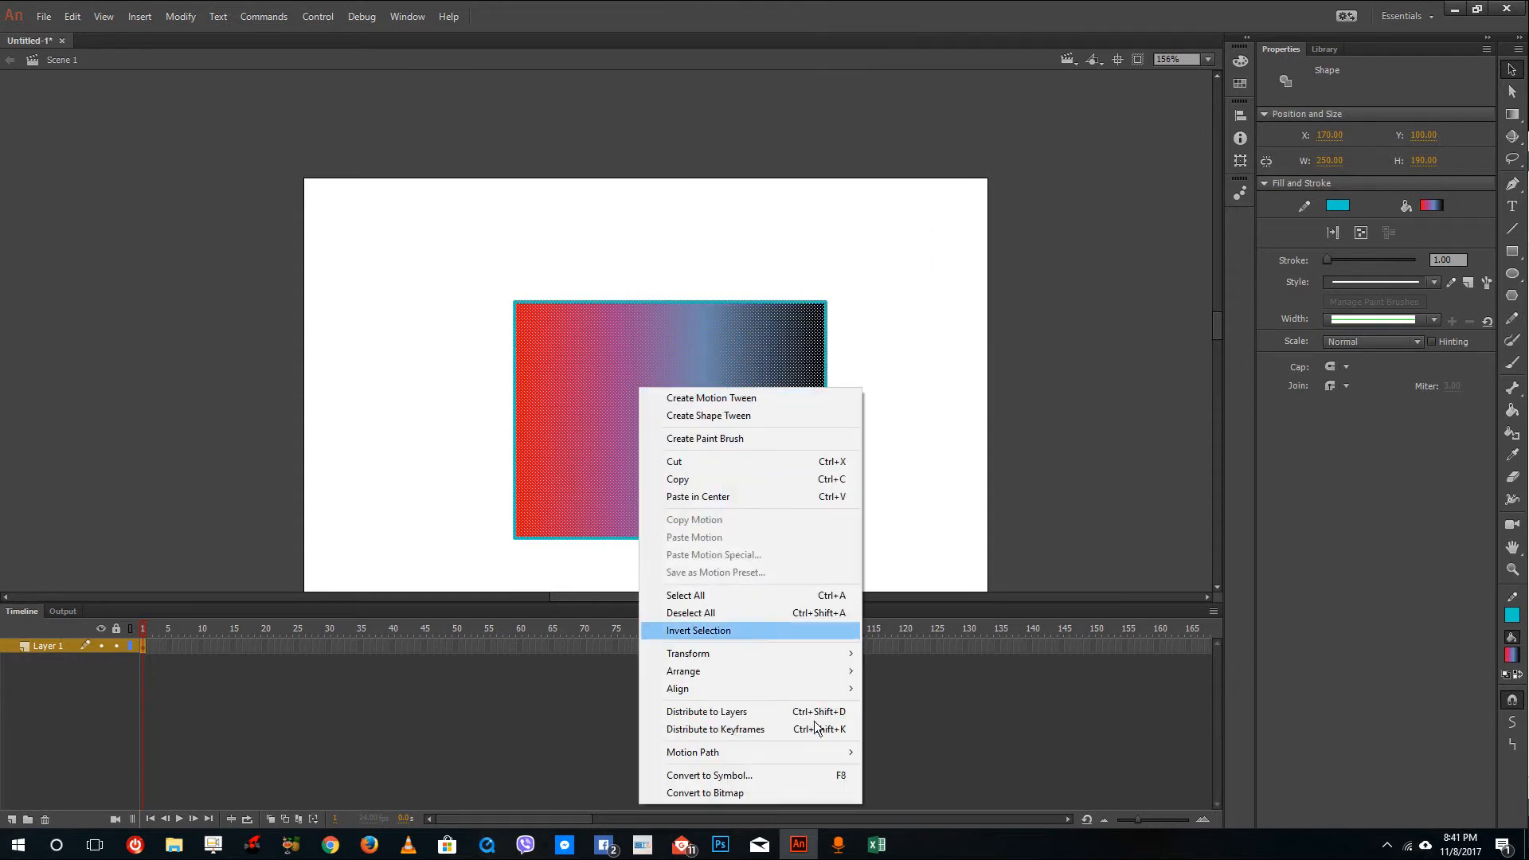
click(709, 775)
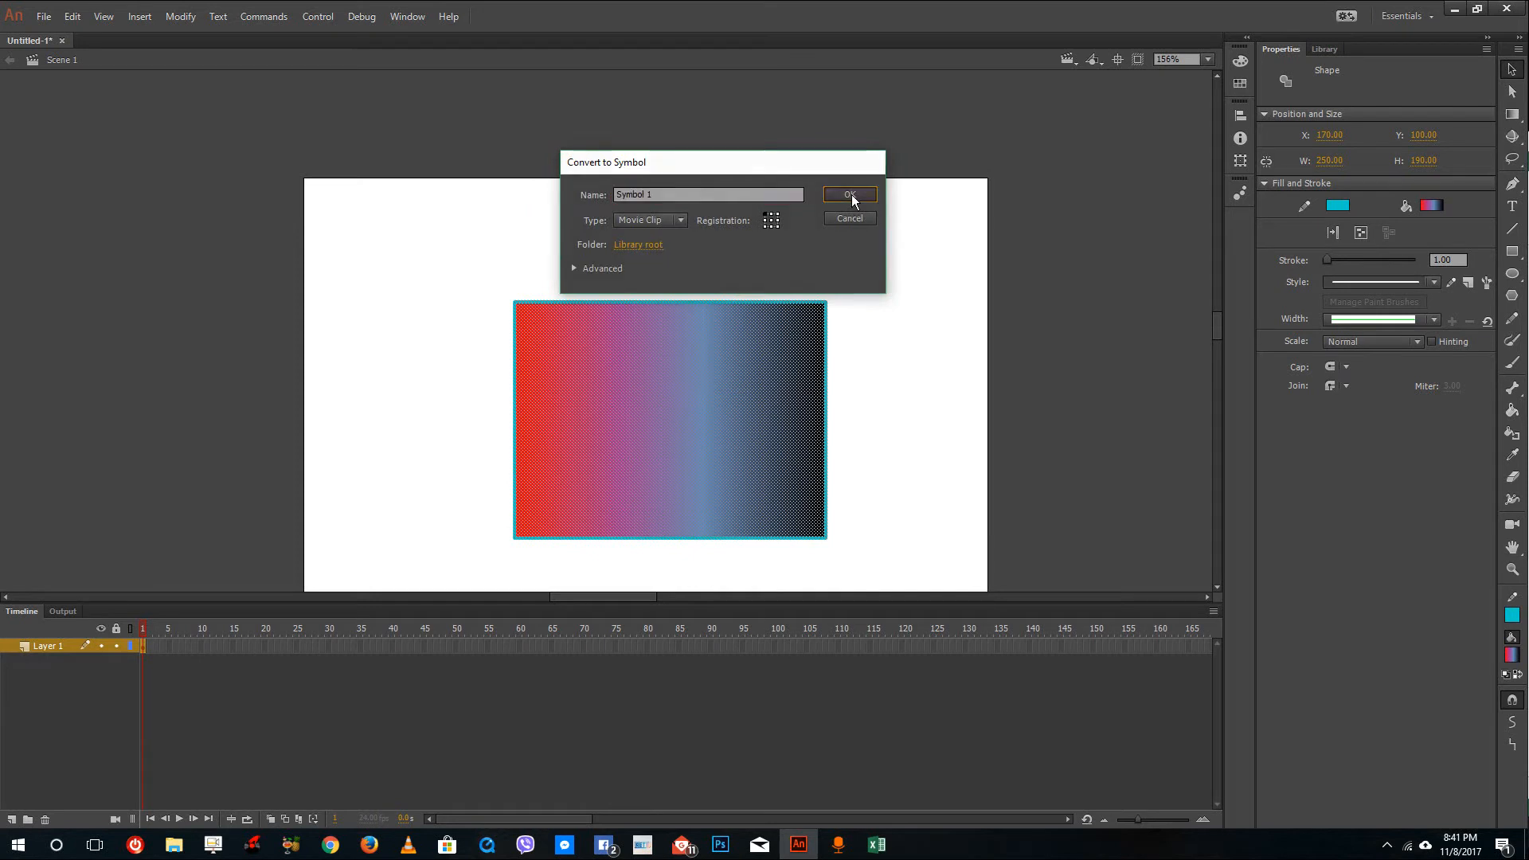
click(848, 218)
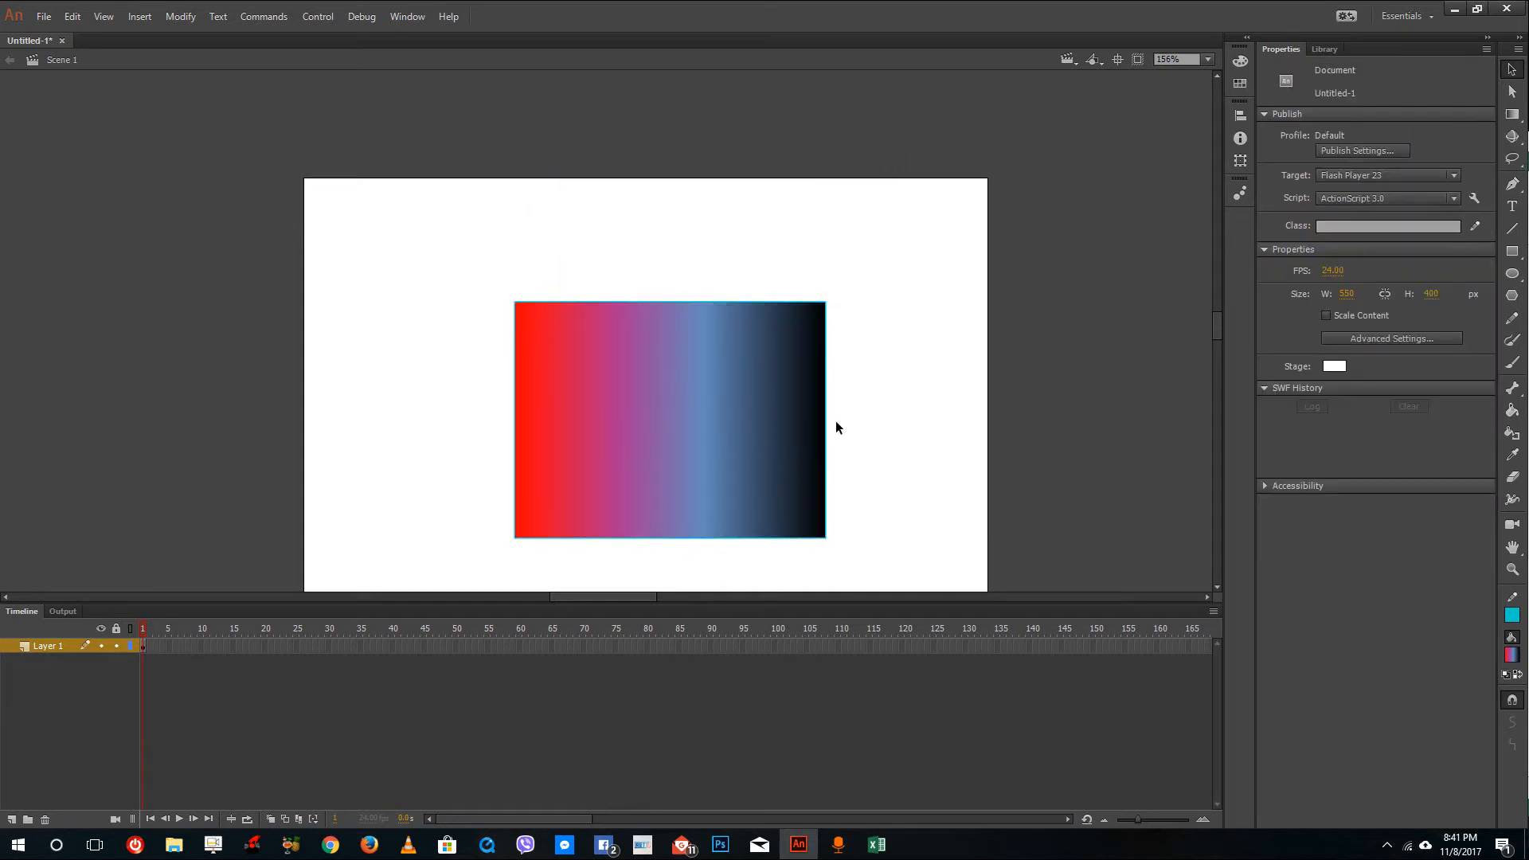
Enlarge and tilt Symbol 1 with the Free Transform tool.
click(670, 422)
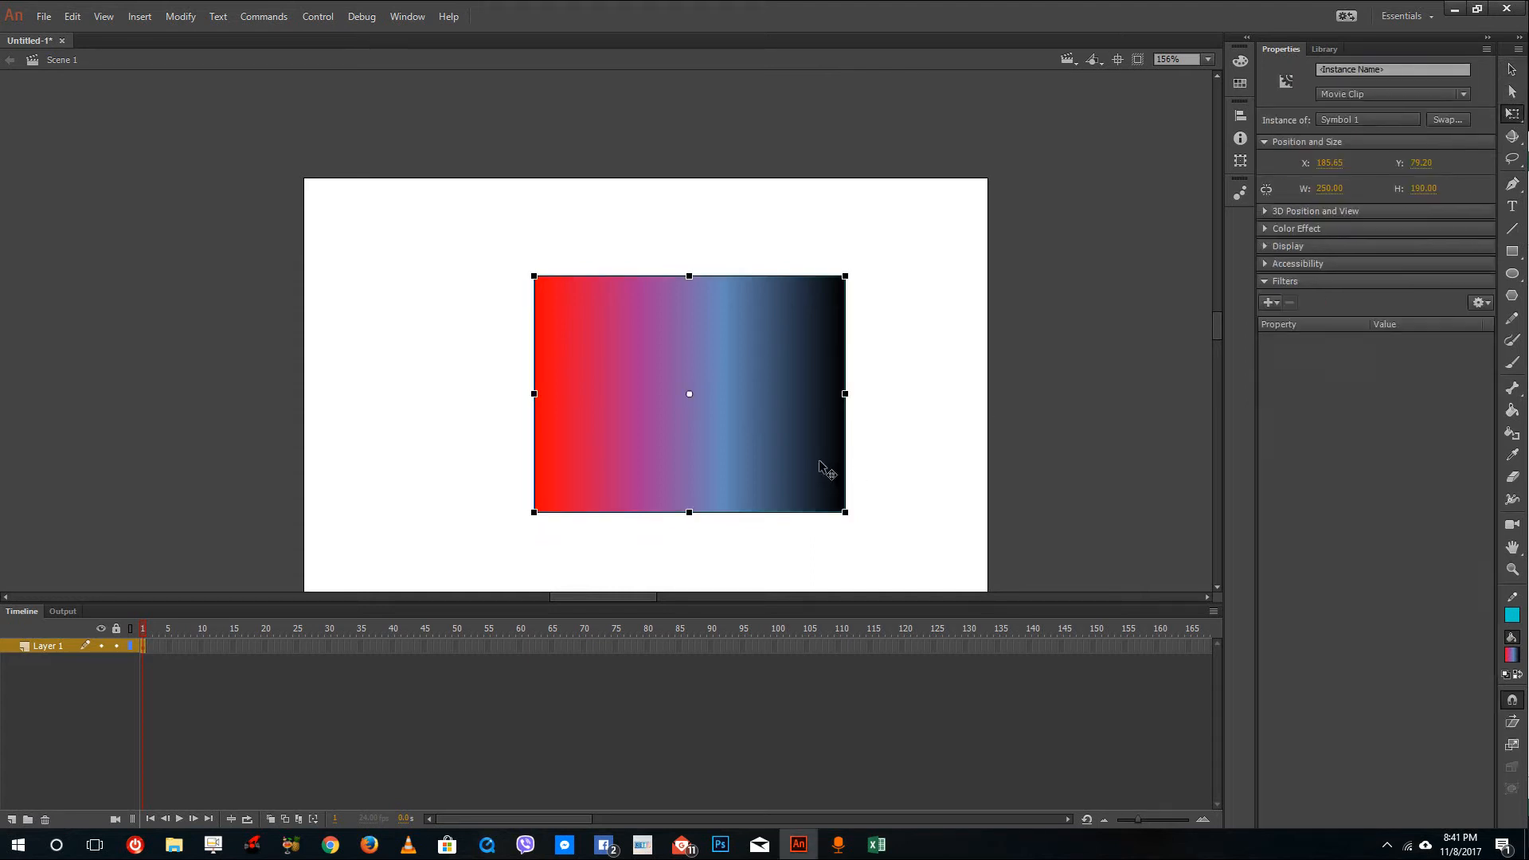
drag(845, 392, 851, 398)
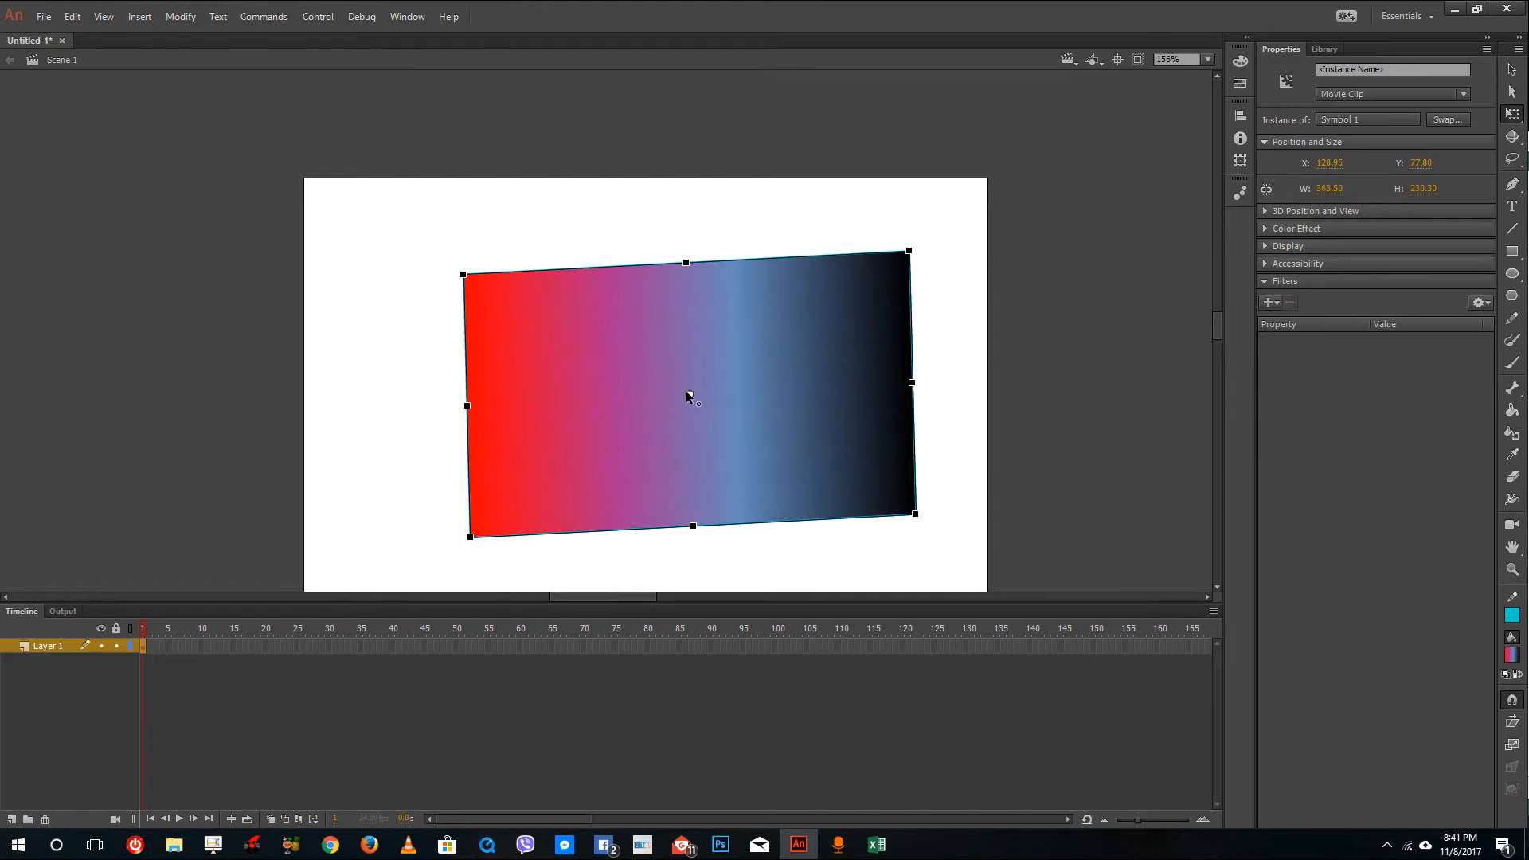
mouse_move(465, 276)
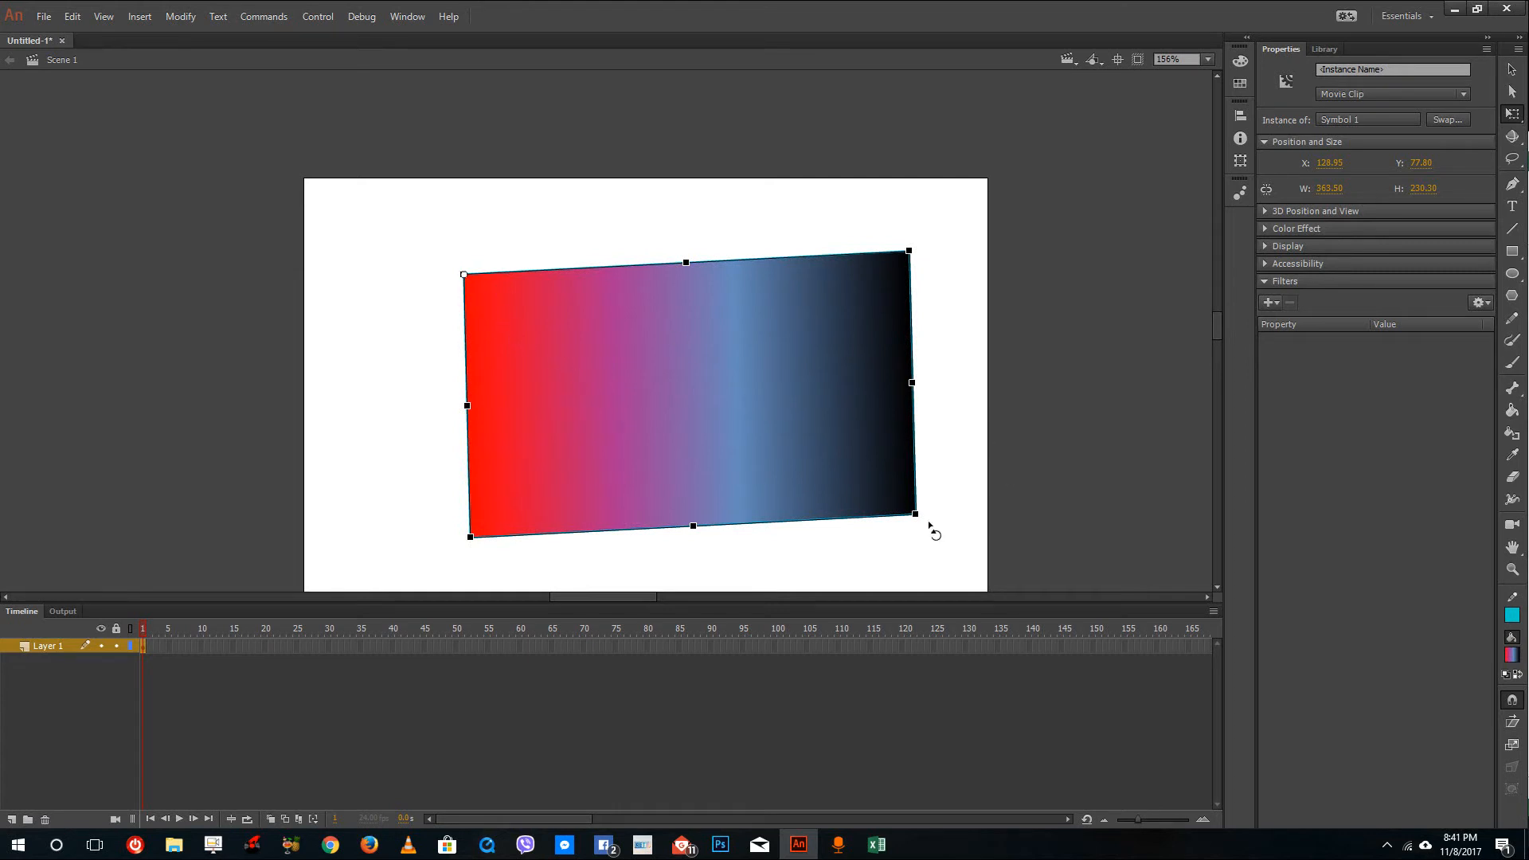
Rotate Symbol 1 around its top-left anchor, then narrow and rewiden it at a steeper tilt.
drag(912, 512, 875, 576)
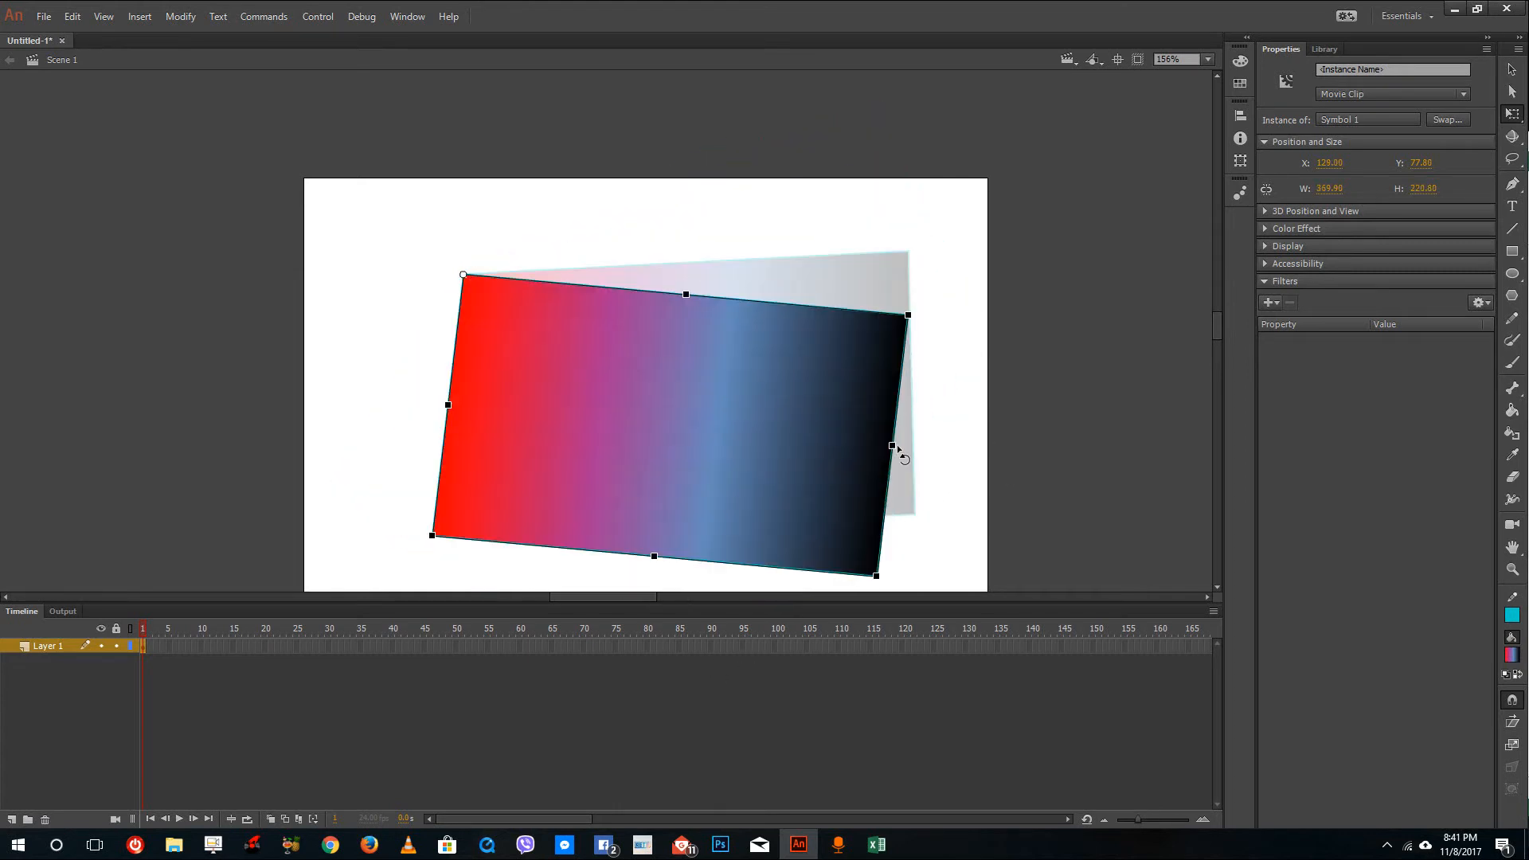
drag(898, 449, 937, 474)
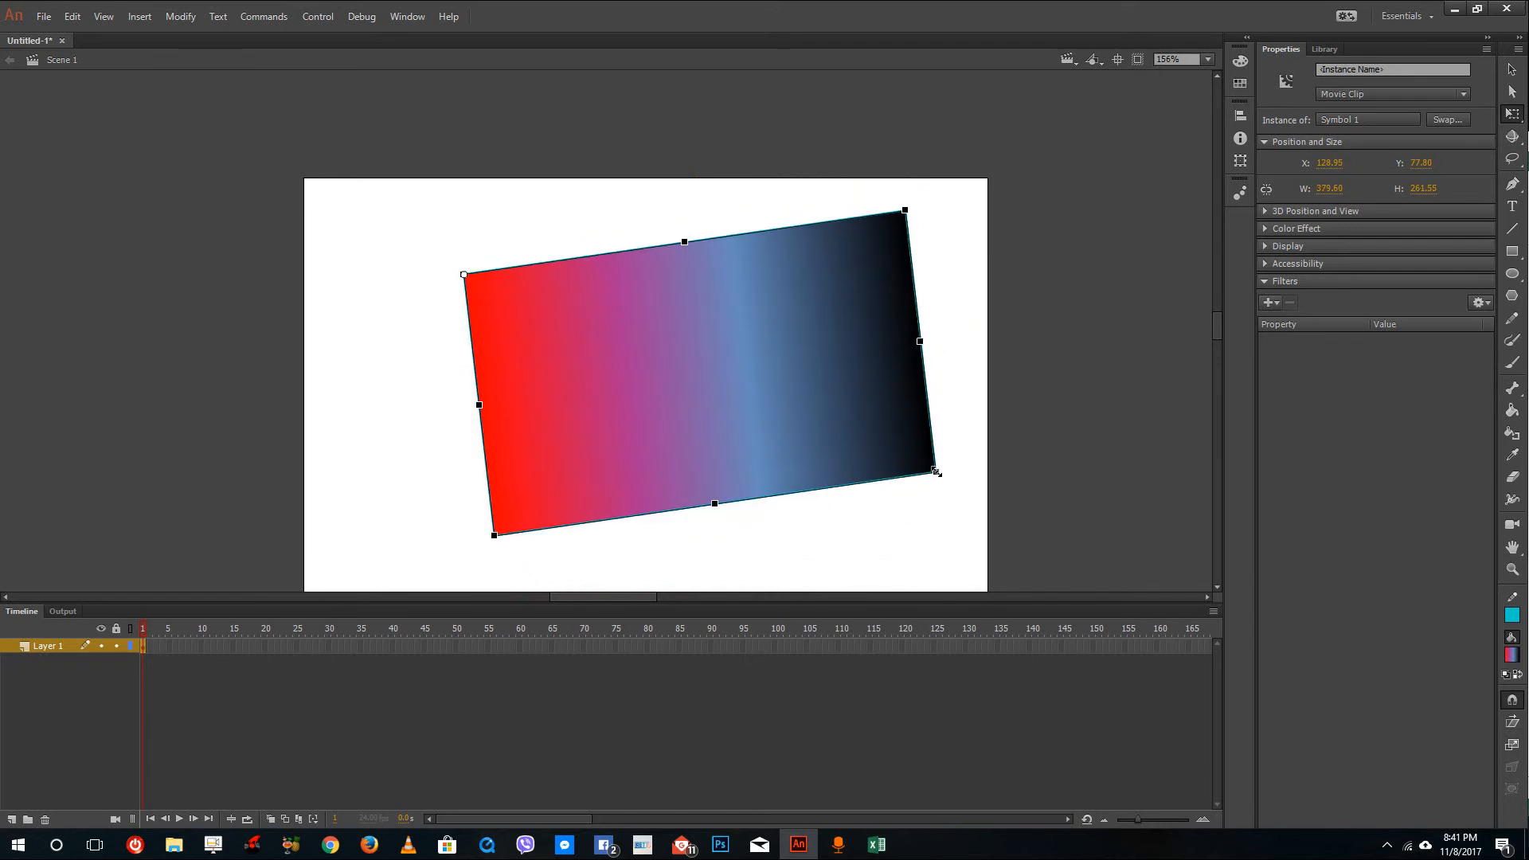
drag(918, 340, 612, 360)
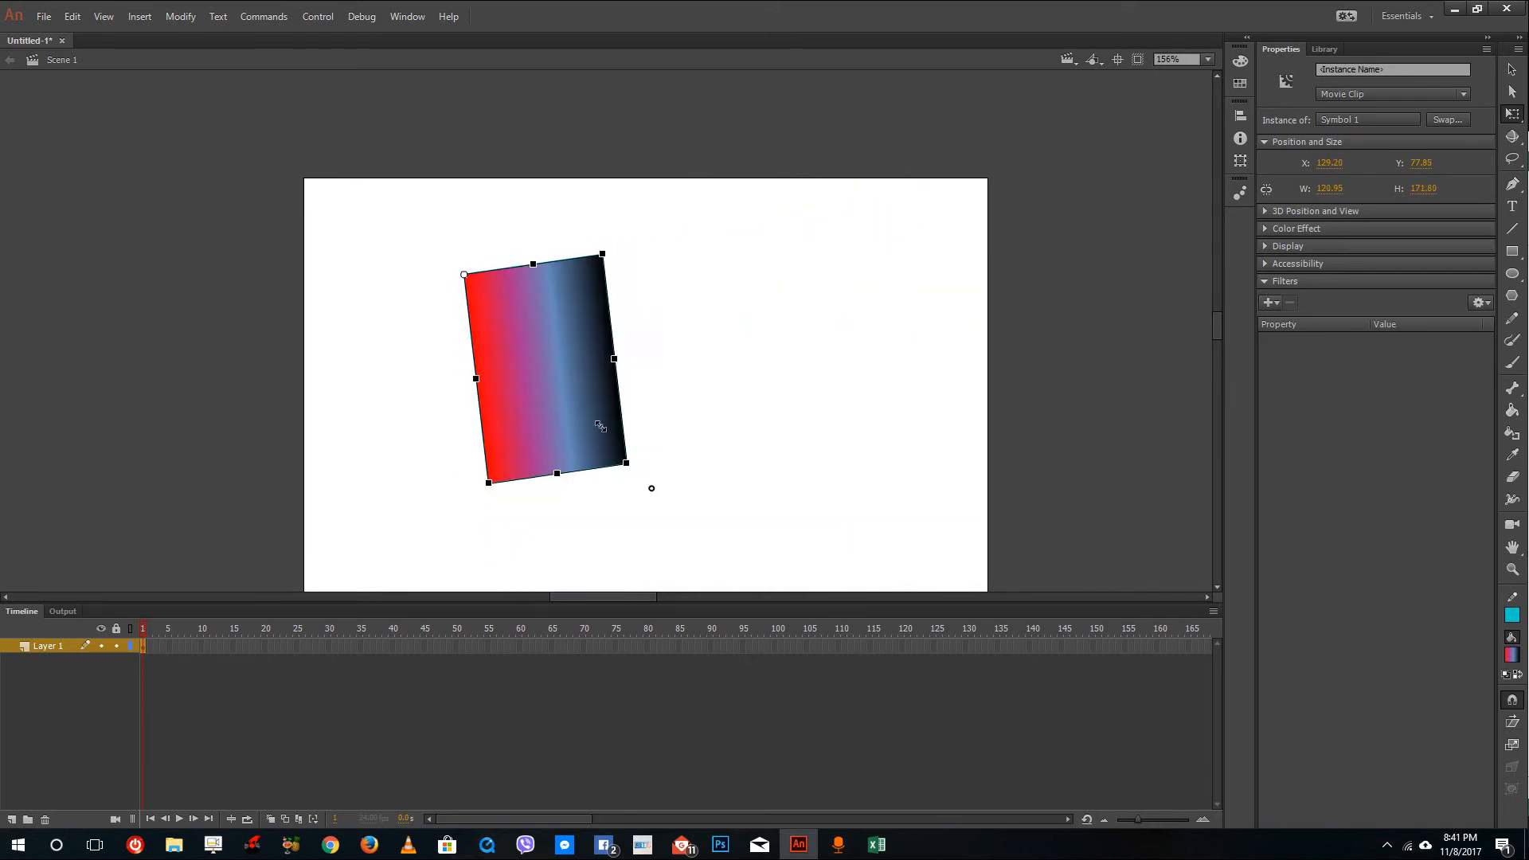
drag(613, 360, 873, 329)
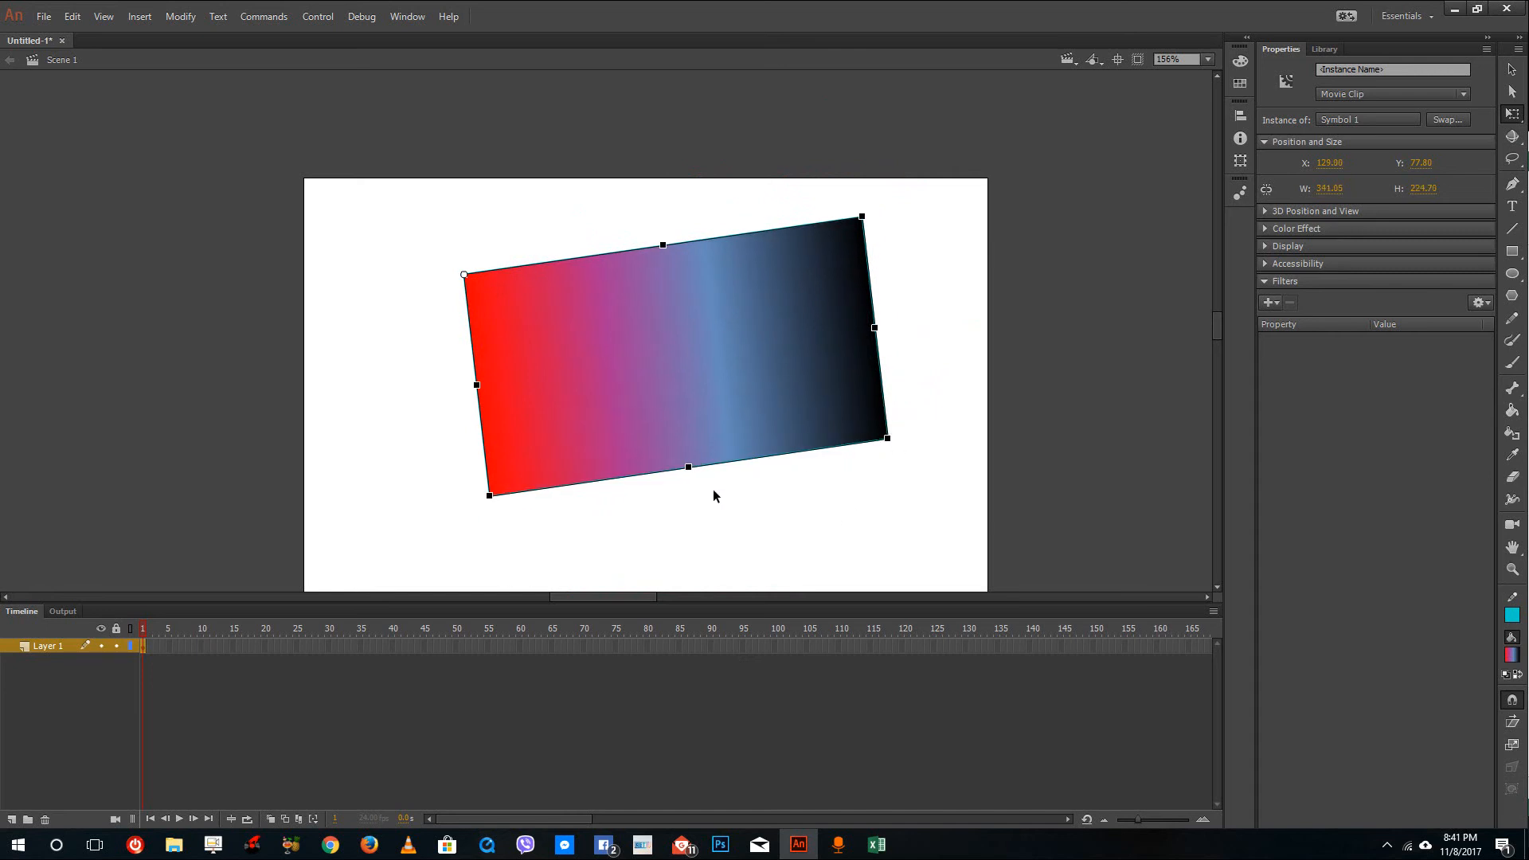
mouse_move(687, 467)
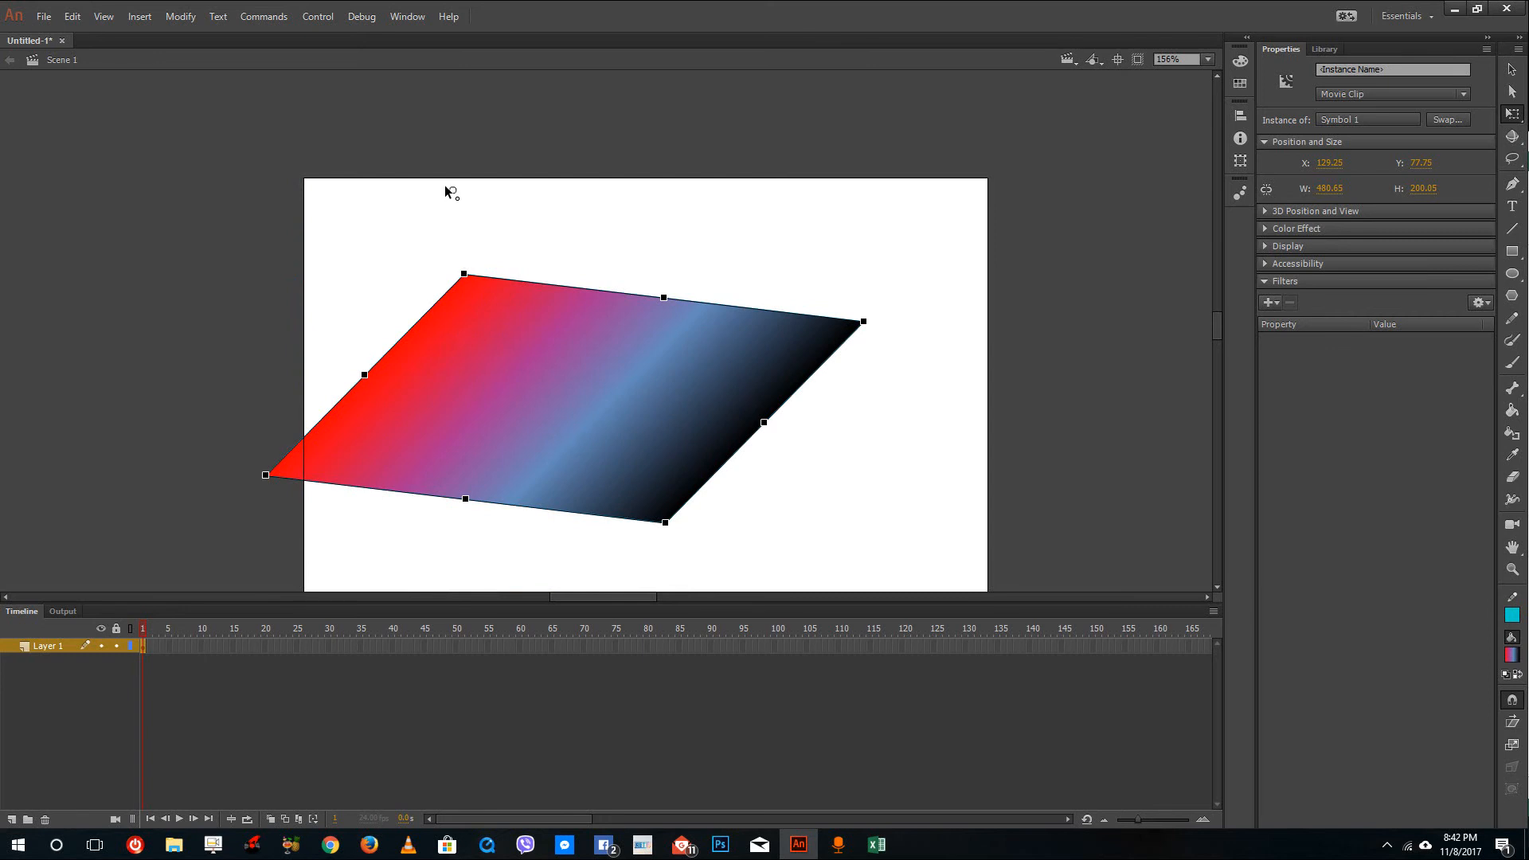
mouse_move(686, 536)
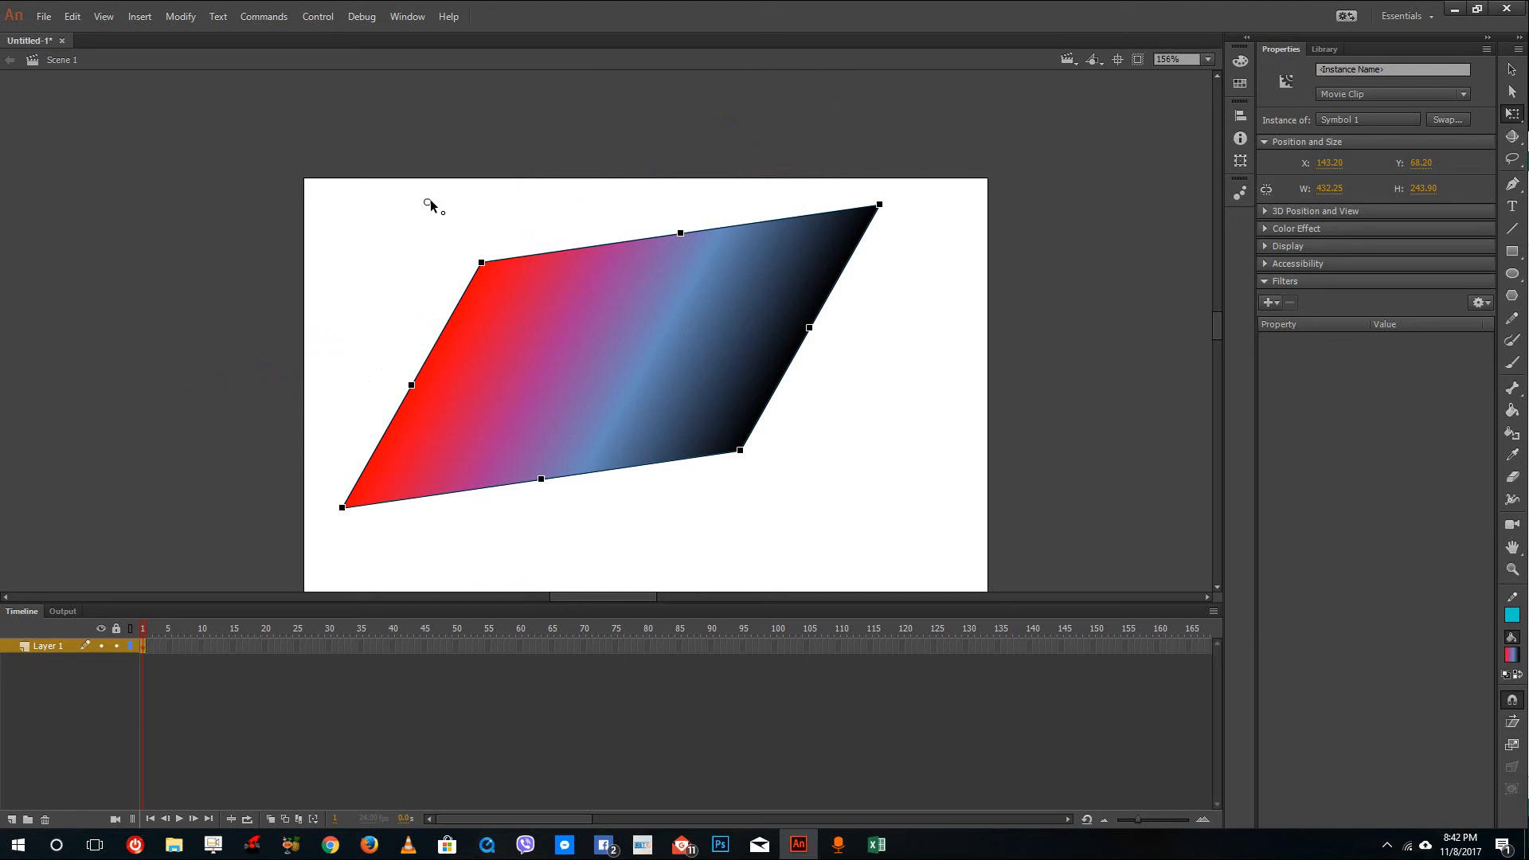
mouse_move(861, 287)
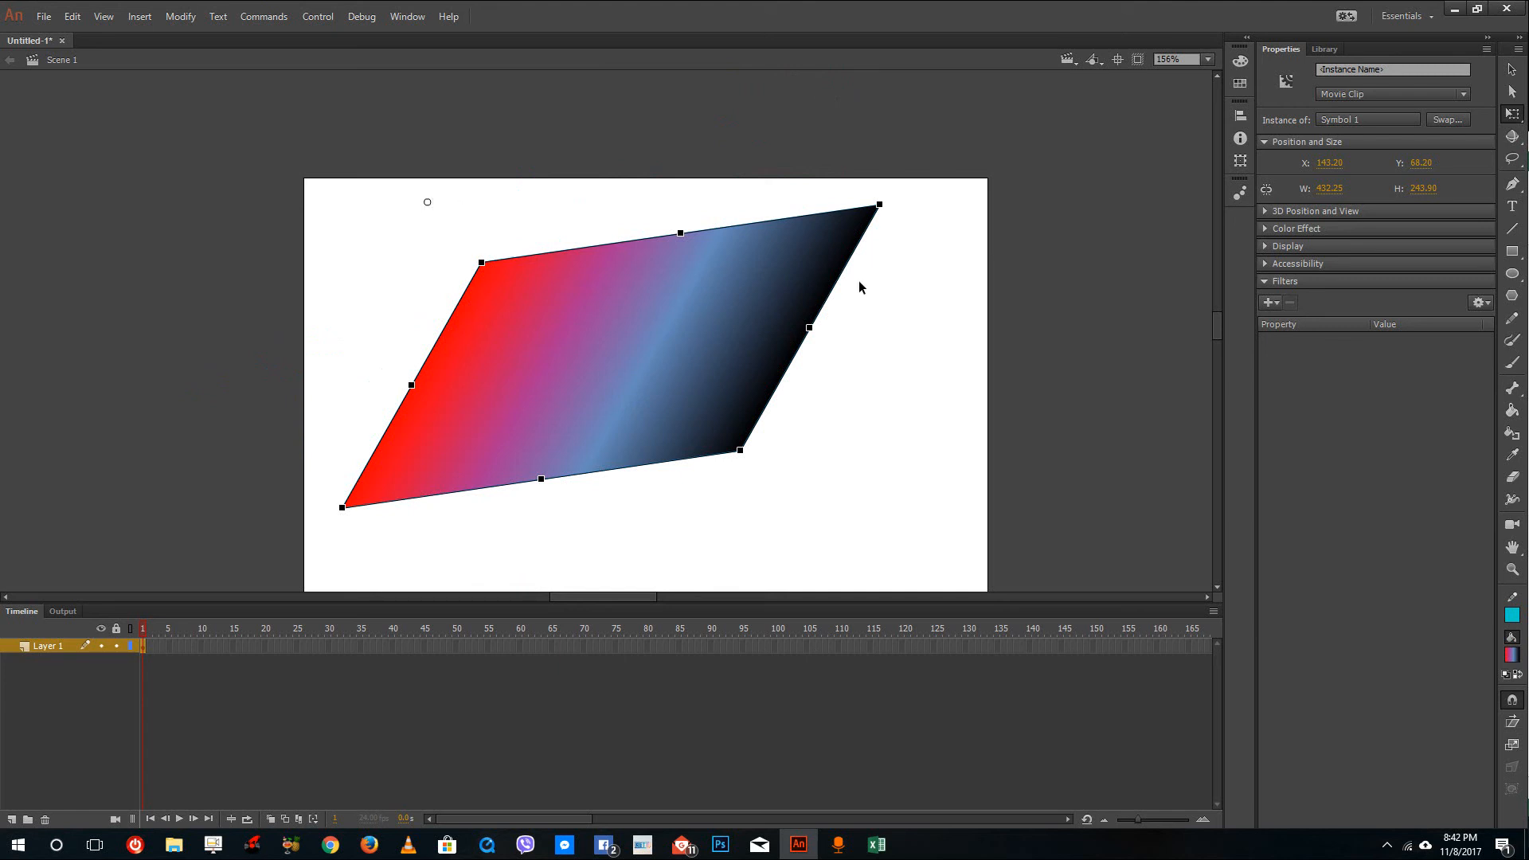